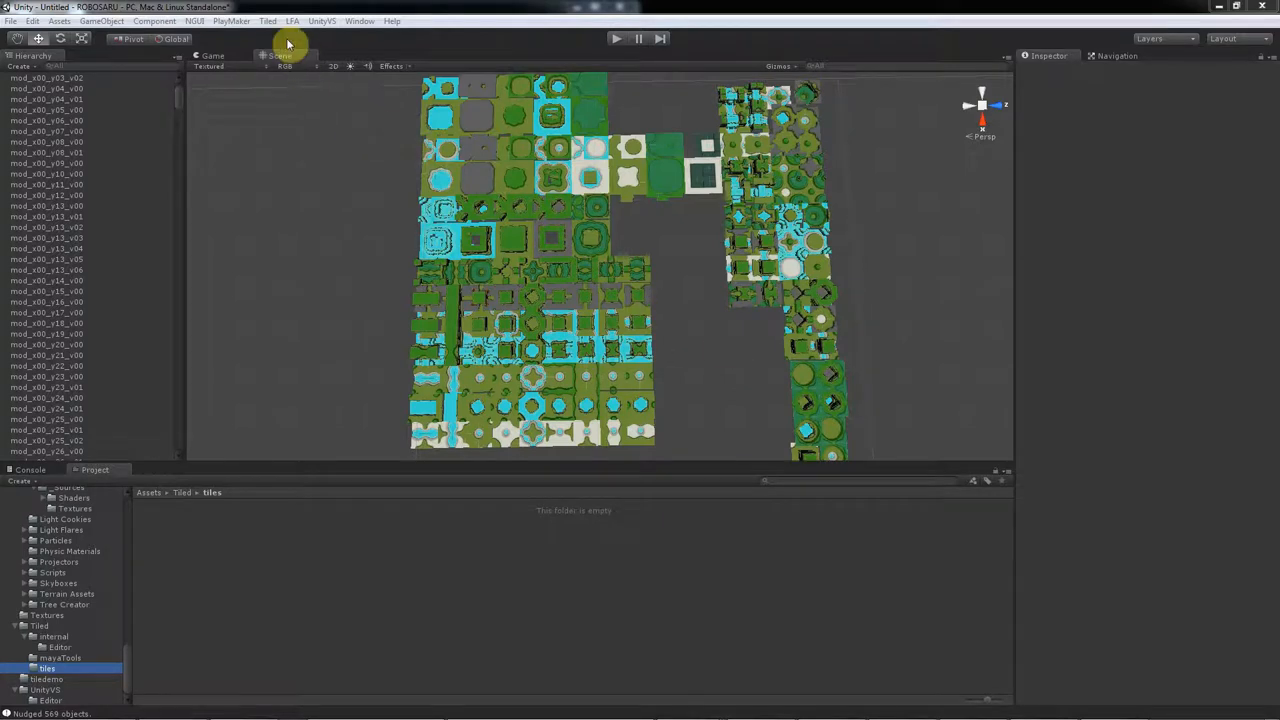
Launch the Rotated Variants Tool from the Tiled extension menu
{"action": "left_click", "coordinate": [268, 20]}
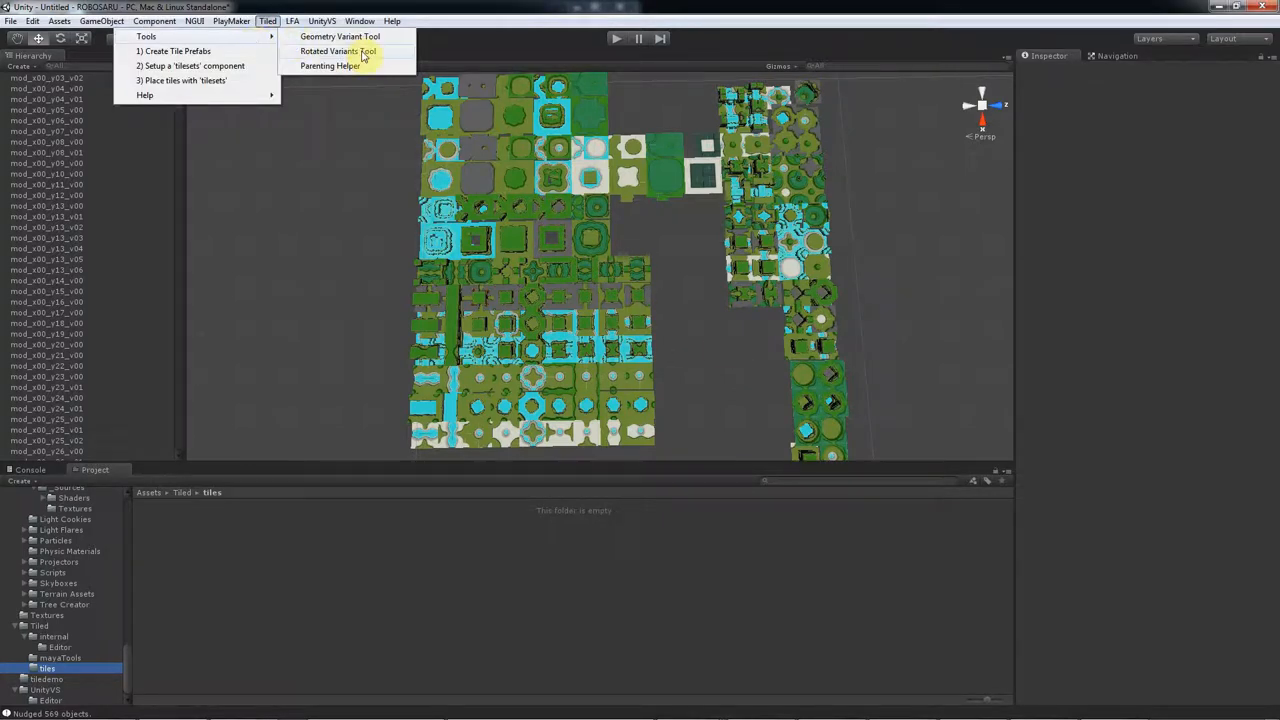
{"action": "left_click", "coordinate": [338, 52]}
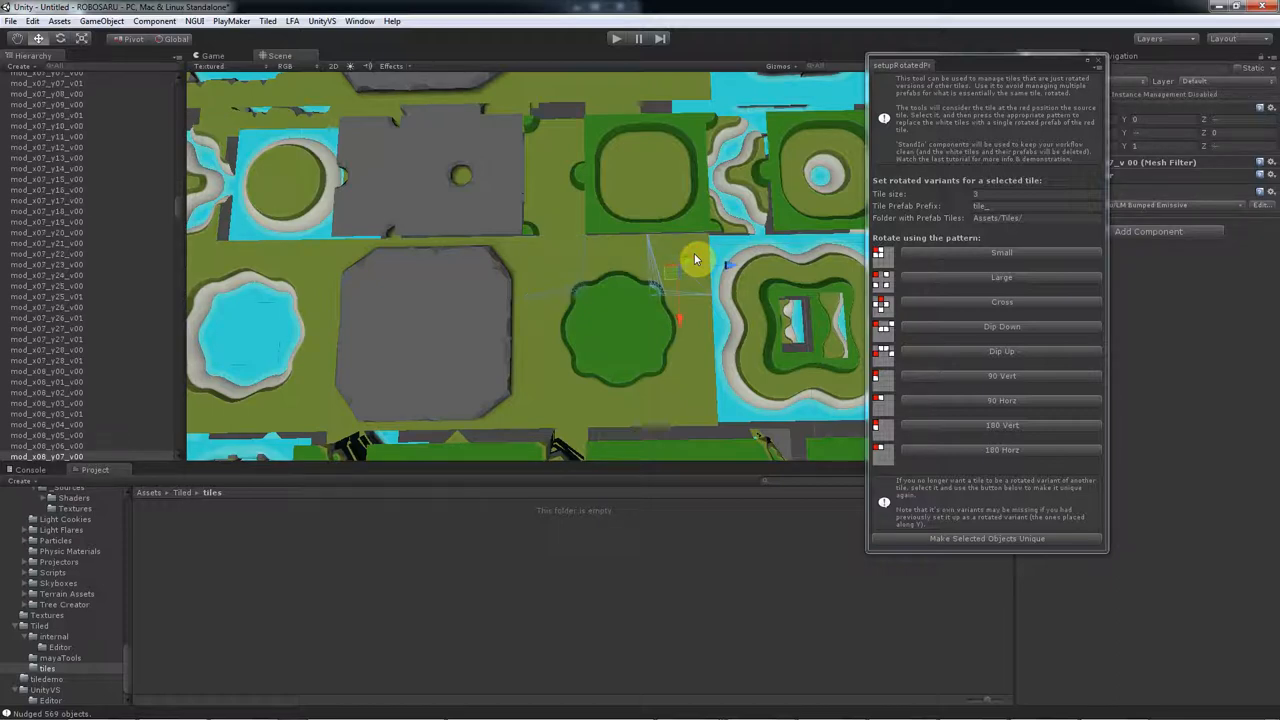
{"action": "left_click_drag", "start_coordinate": [696, 258], "coordinate": [404, 224]}
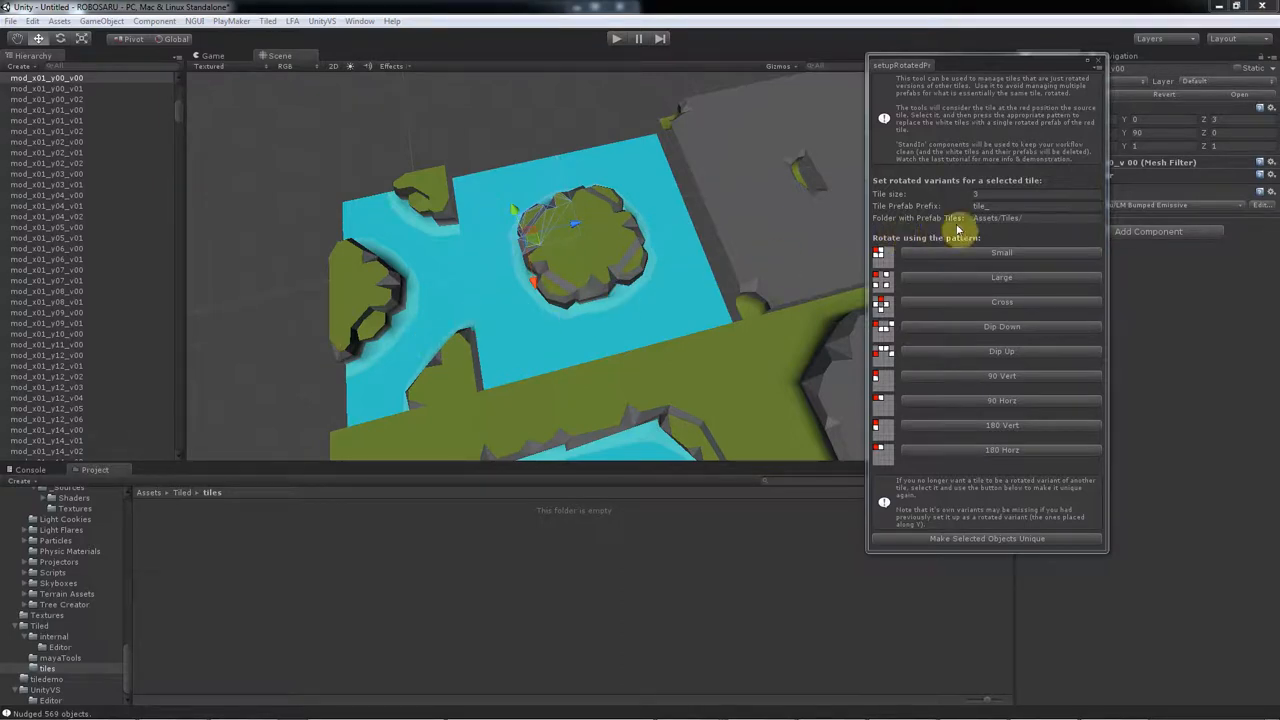
Create stand-in prefabs for the selected tile and its rotated variants in Assets/Tiled/Tiles/
{"action": "left_click", "coordinate": [1036, 216]}
{"action": "type", "text": "d/tile"}
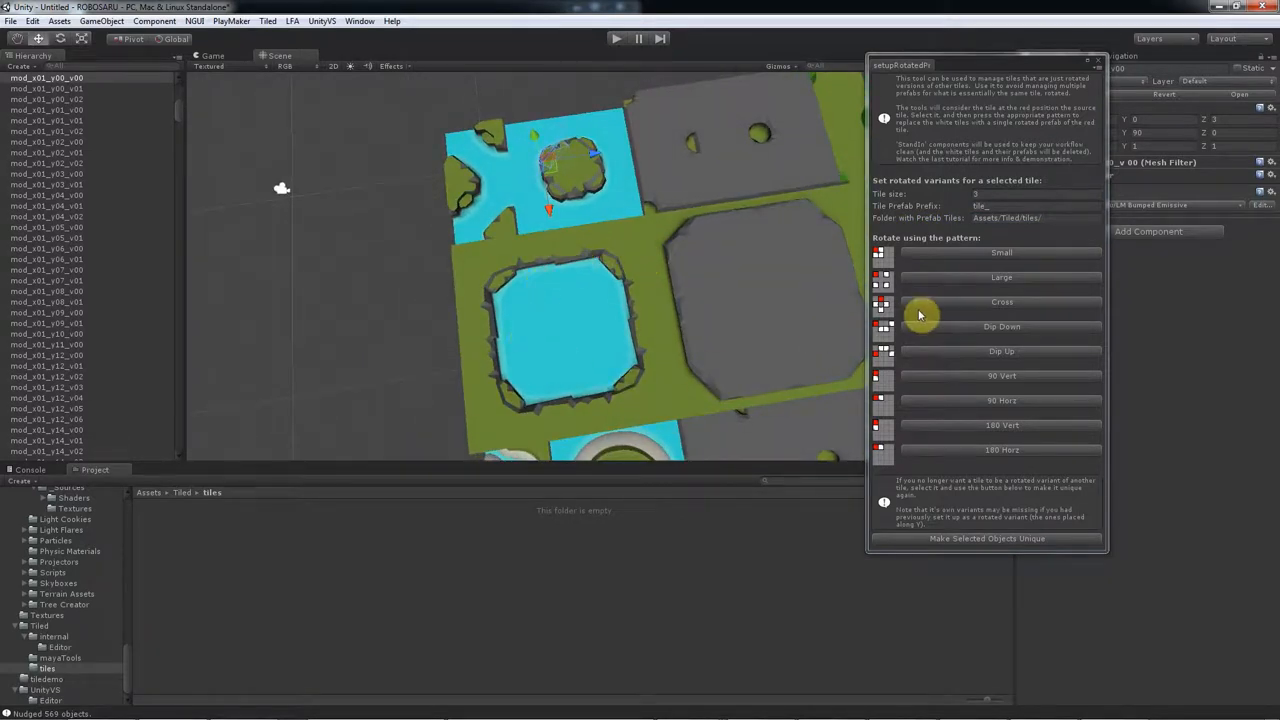
{"action": "mouse_move", "coordinate": [728, 290]}
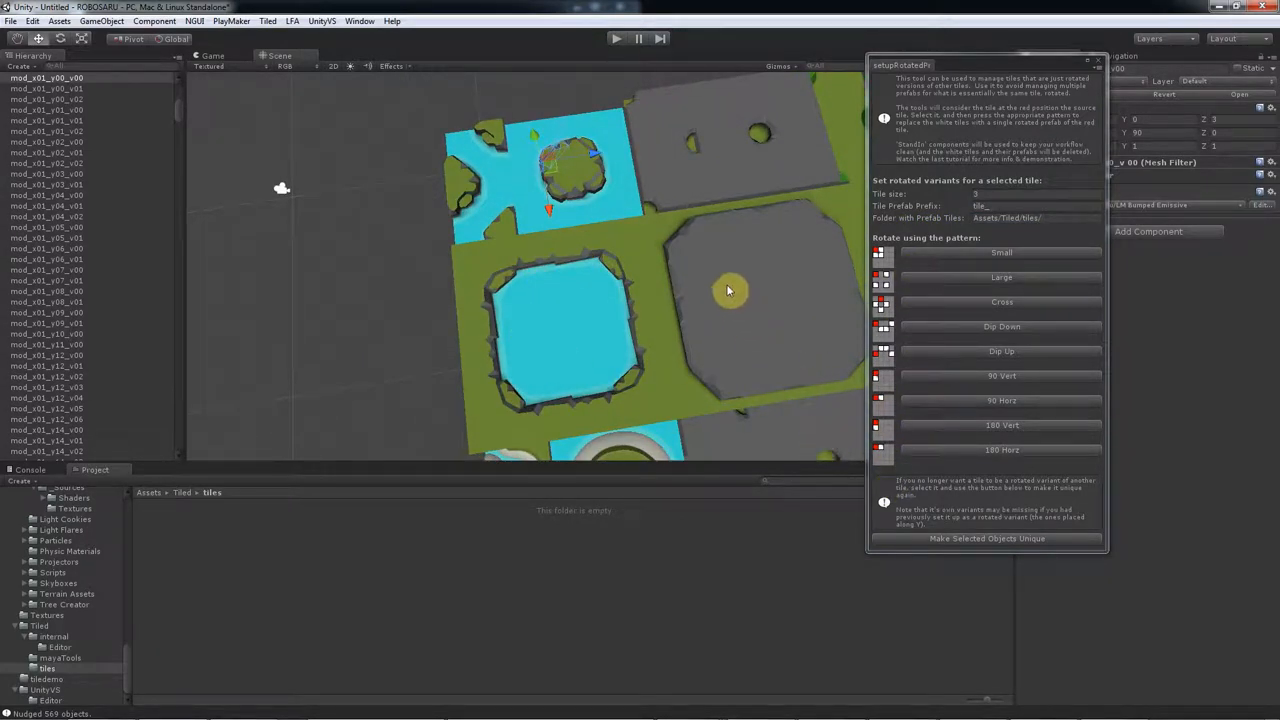
{"action": "mouse_move", "coordinate": [604, 190]}
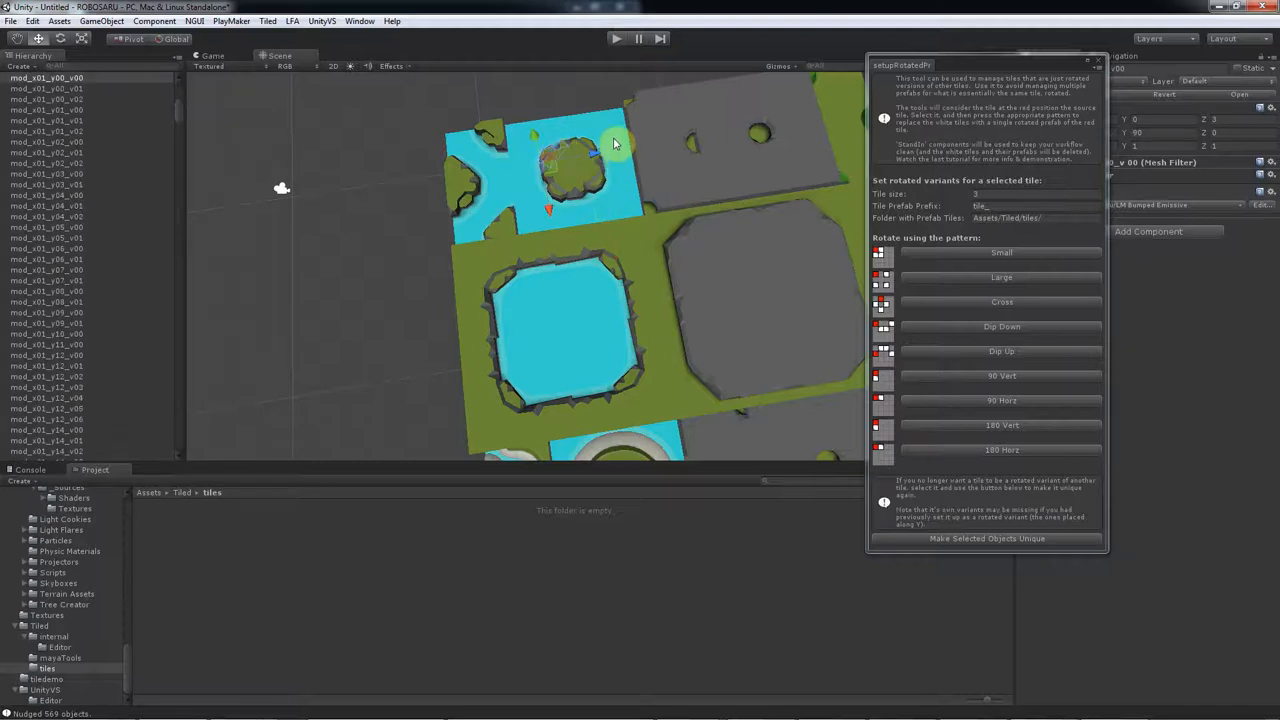
{"action": "mouse_move", "coordinate": [880, 220]}
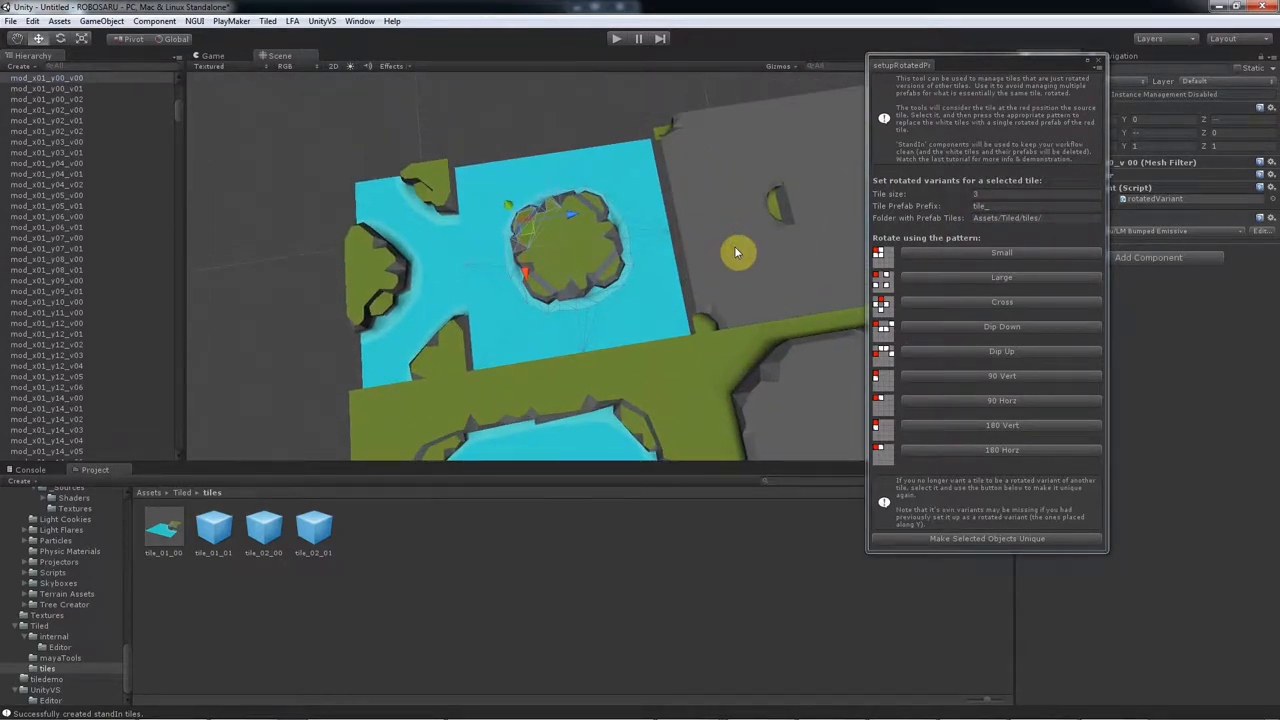
Select generated tile_01 prefabs in the Tiles folder and review their Stand In component
{"action": "left_click", "coordinate": [164, 528]}
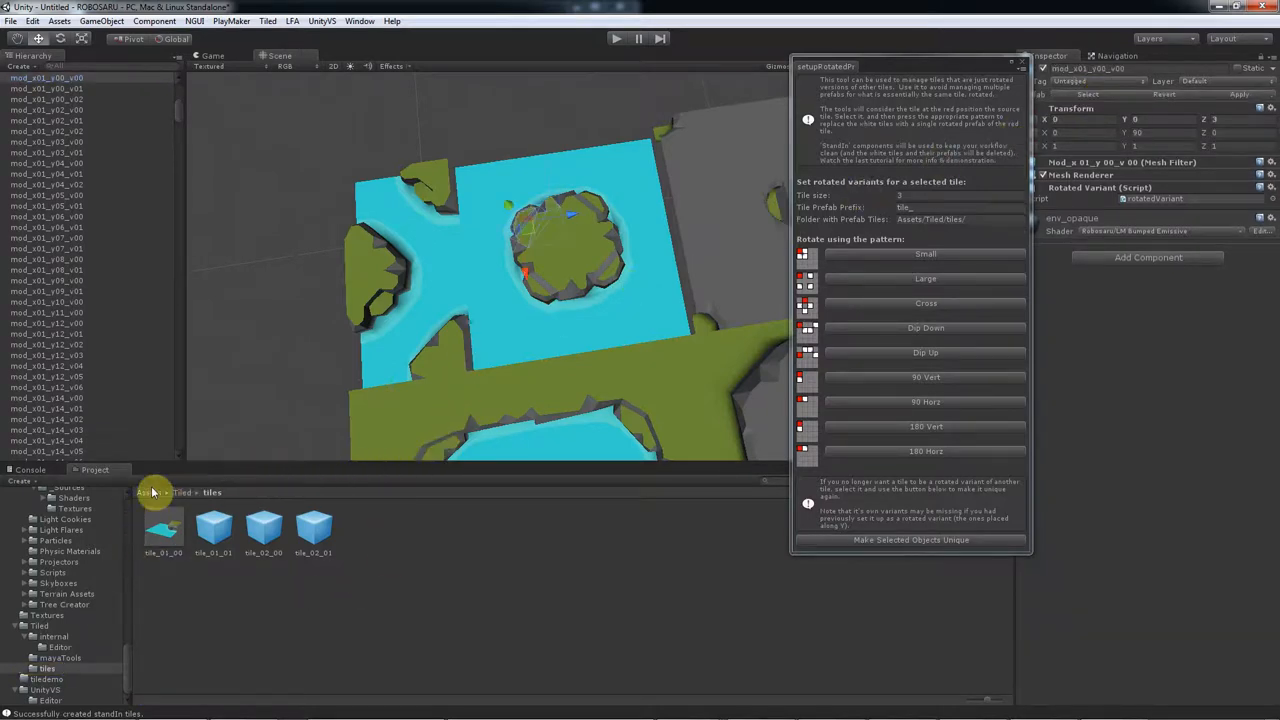
{"action": "left_click", "coordinate": [312, 528]}
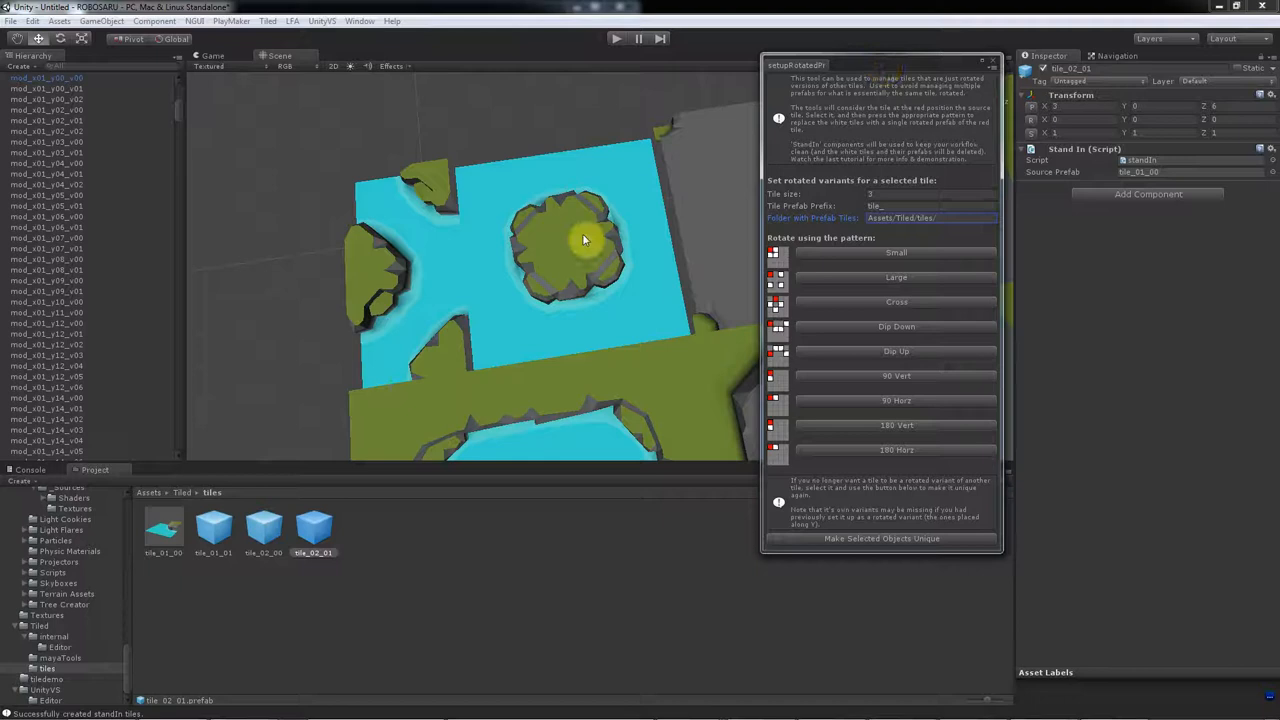
{"action": "left_click", "coordinate": [312, 528]}
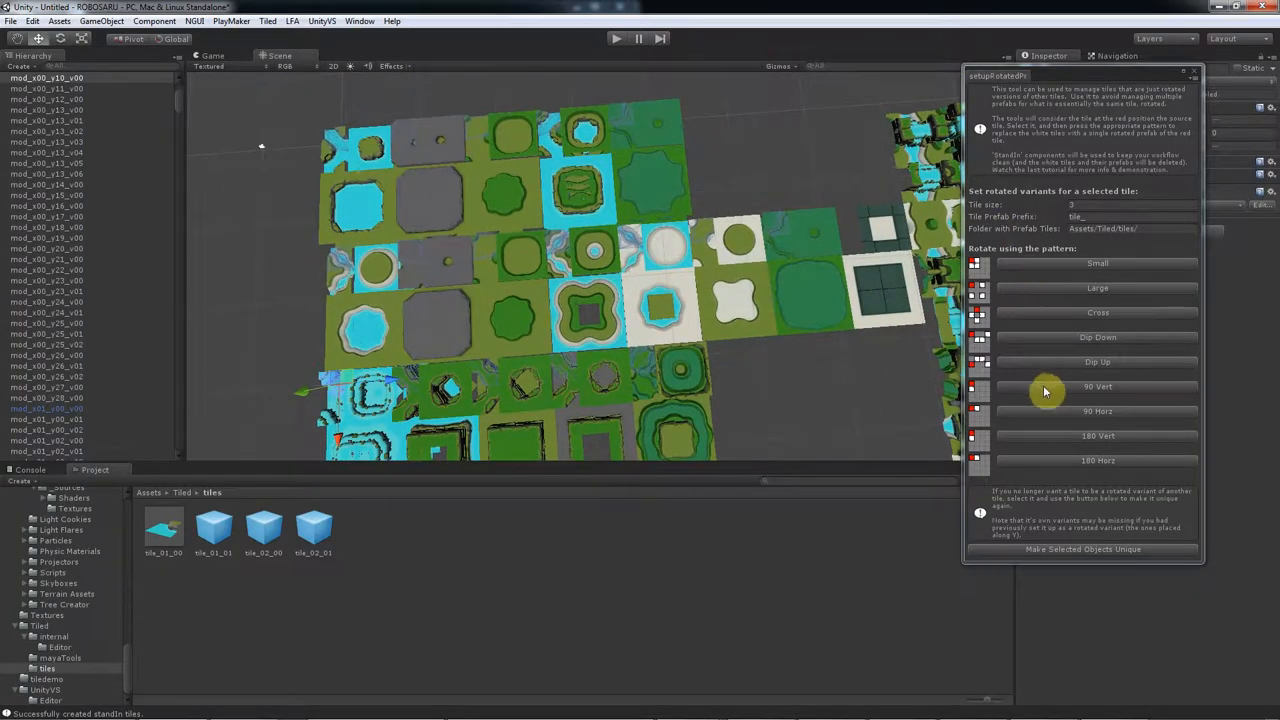
Apply the rotation pattern to every tile on the sheet, generating prefabs from tile_00_00 onward
{"action": "left_click", "coordinate": [1132, 228]}
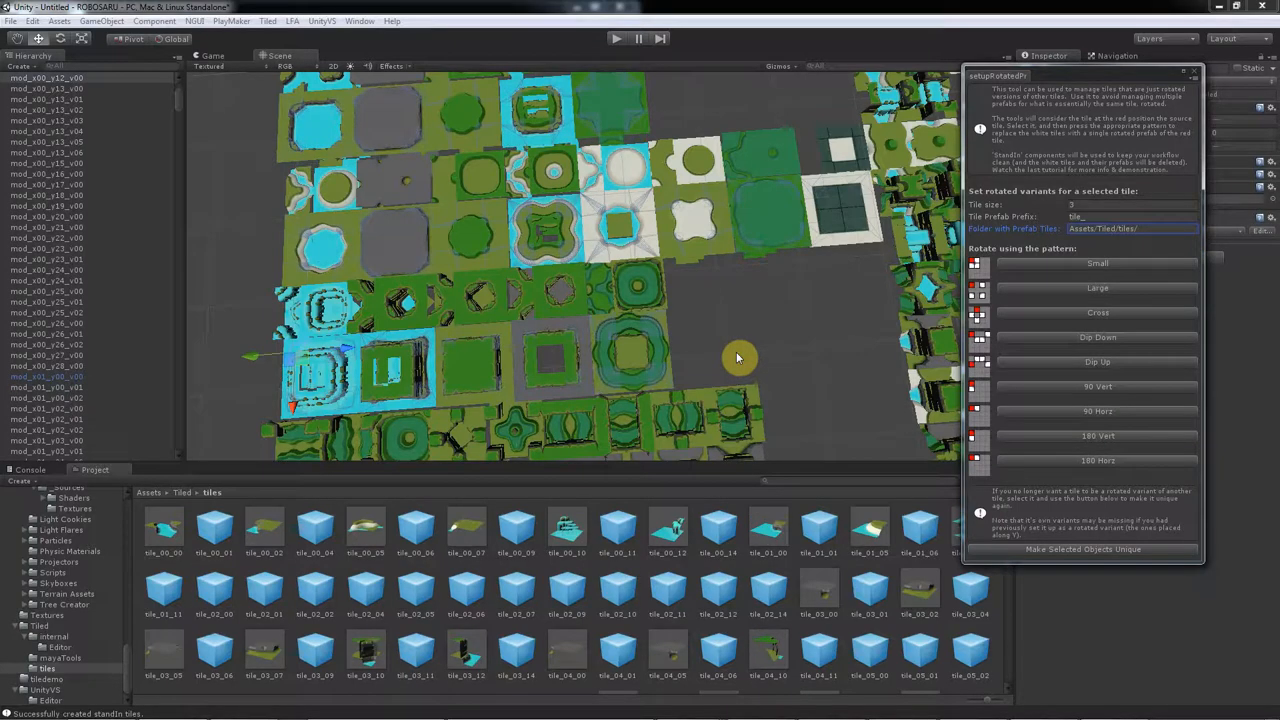
{"action": "mouse_move", "coordinate": [620, 330]}
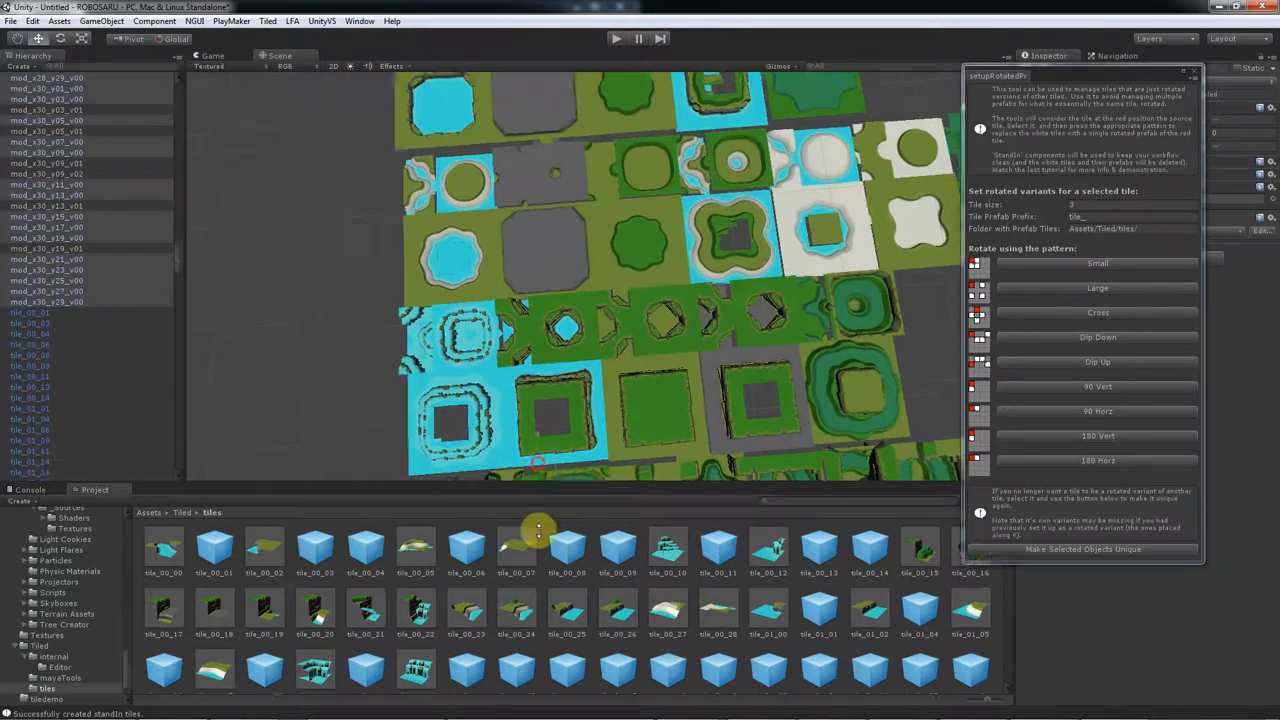
Add a Main Camera via GameObject > Create Other and frame the whole tile sheet
{"action": "left_click", "coordinate": [100, 20]}
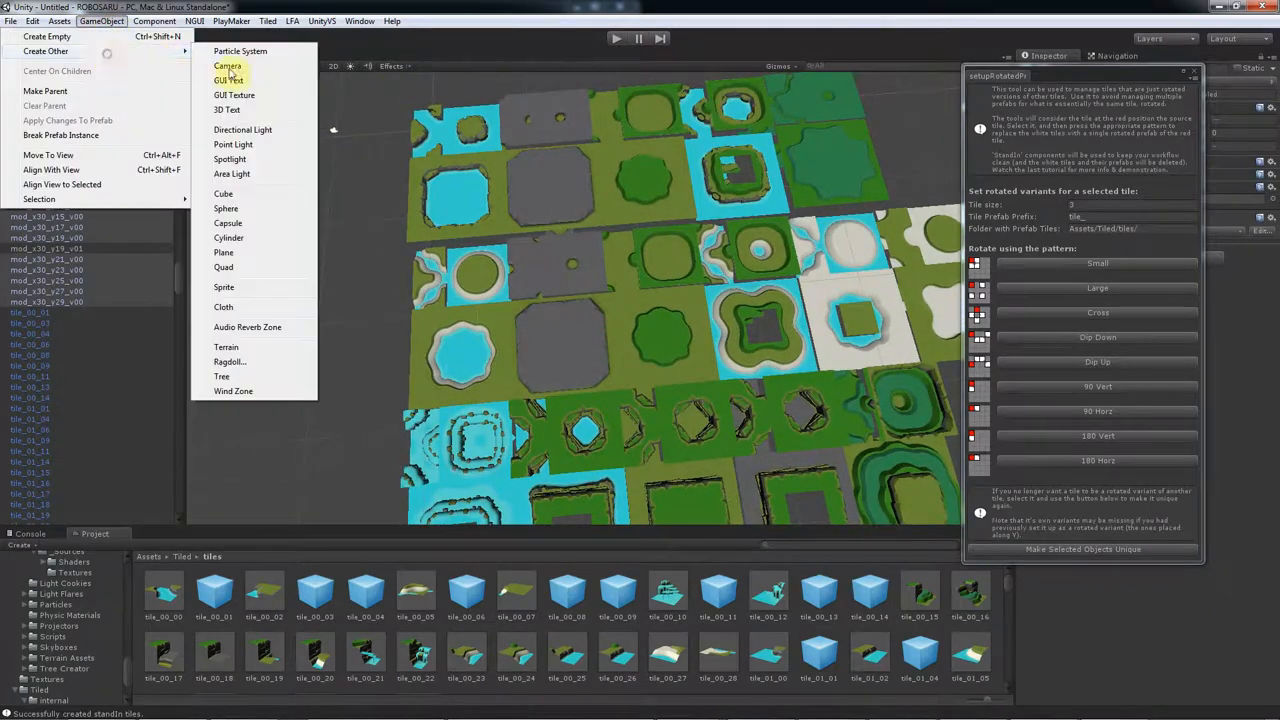
{"action": "left_click", "coordinate": [224, 192]}
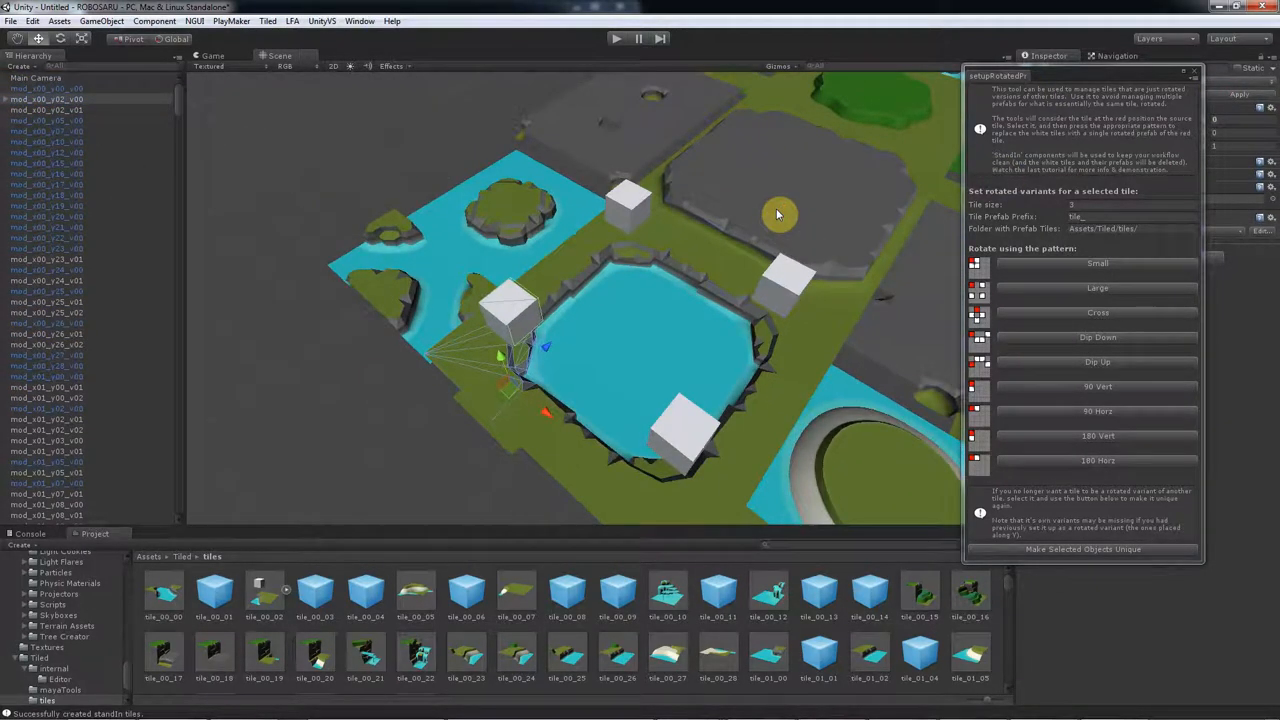
{"action": "mouse_move", "coordinate": [774, 210]}
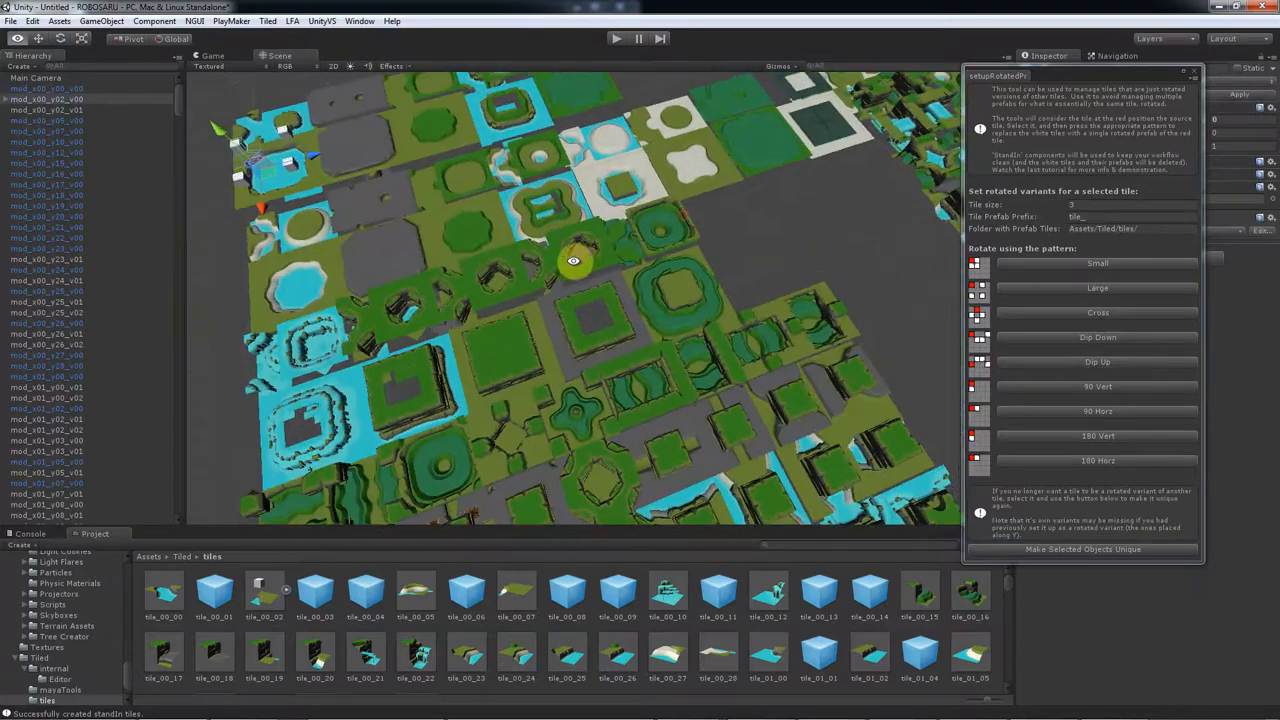
{"action": "left_click_drag", "start_coordinate": [574, 260], "coordinate": [750, 374]}
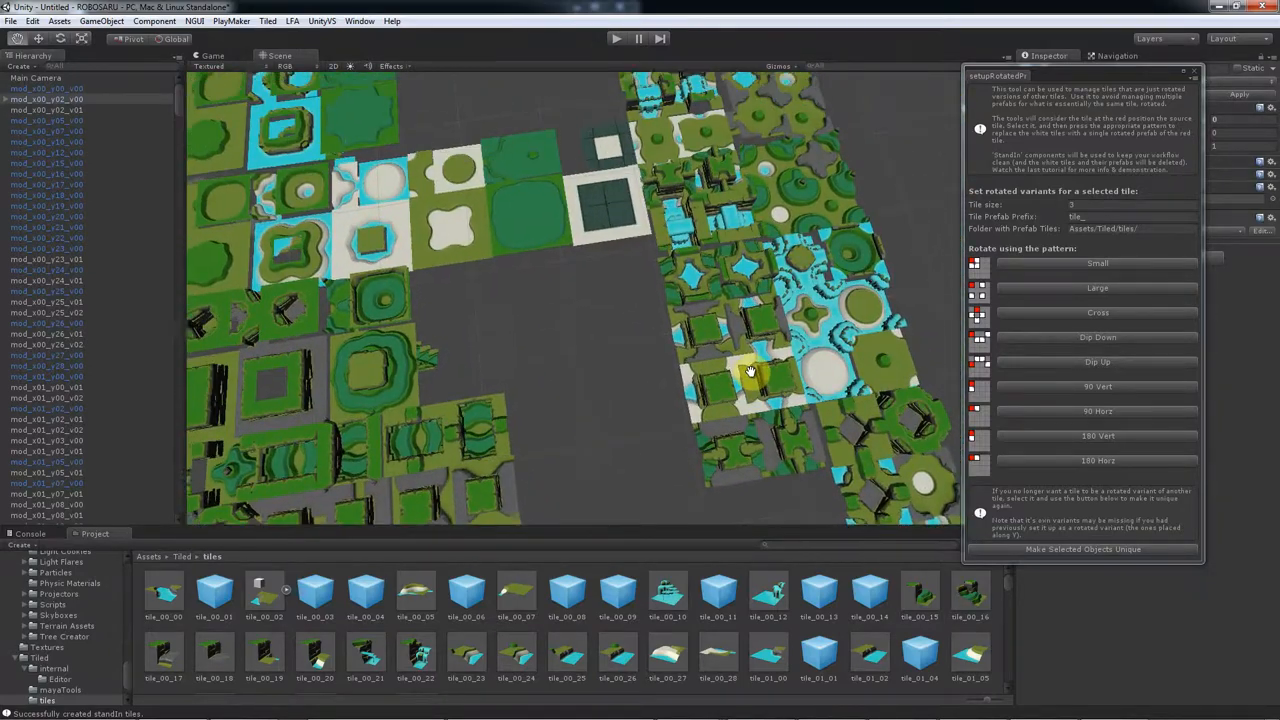